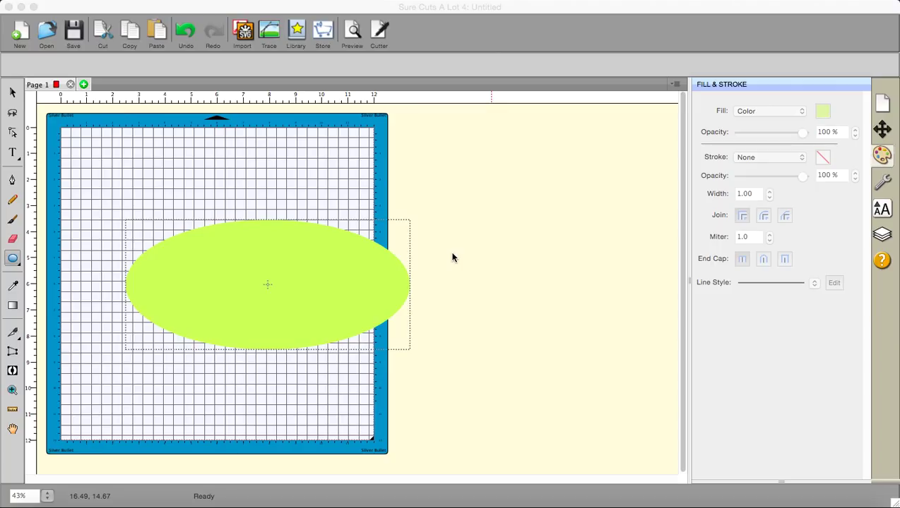
pyautogui.moveTo(453, 235)
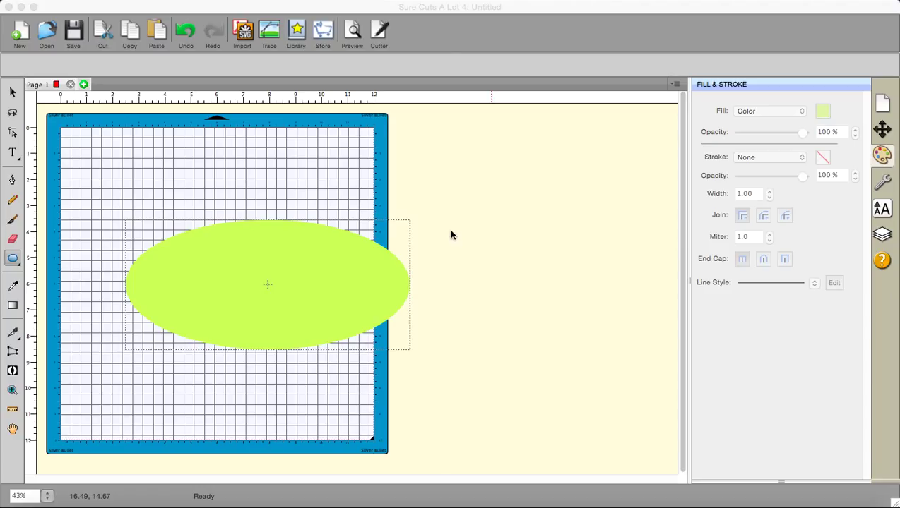
pyautogui.moveTo(452, 205)
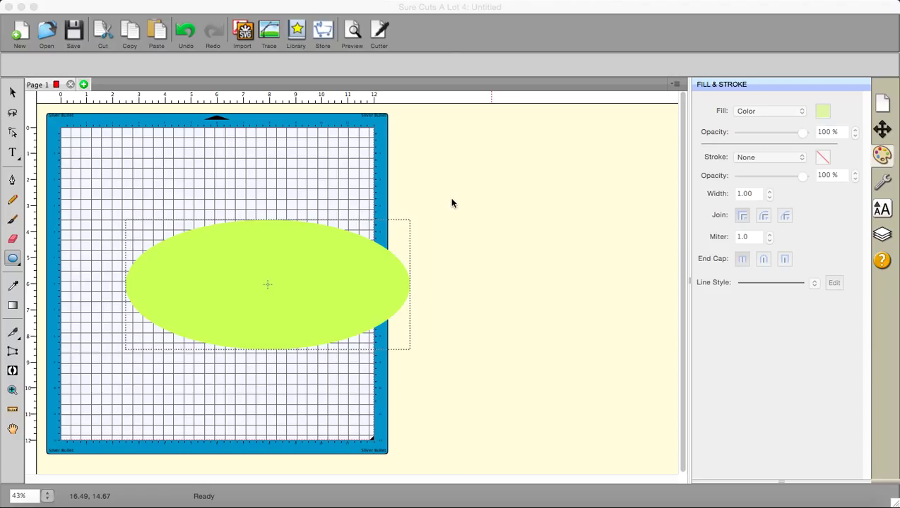
pyautogui.moveTo(443, 199)
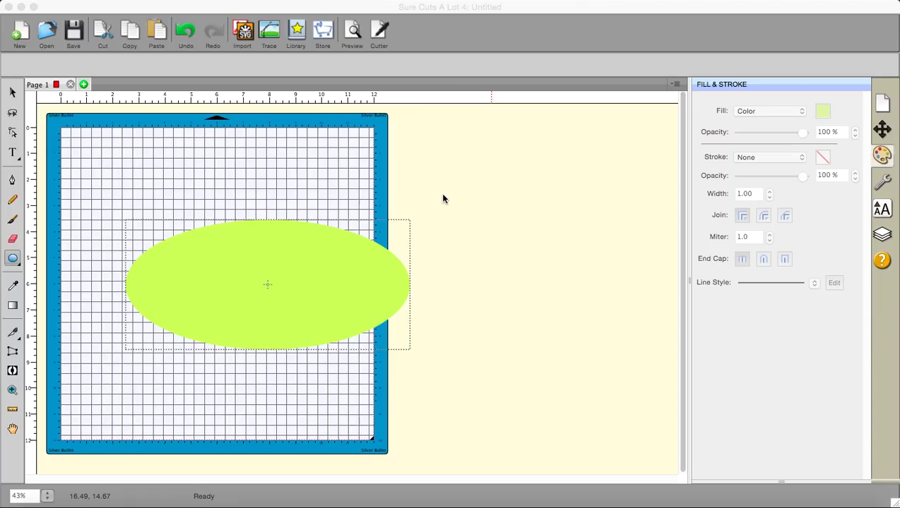
pyautogui.moveTo(435, 195)
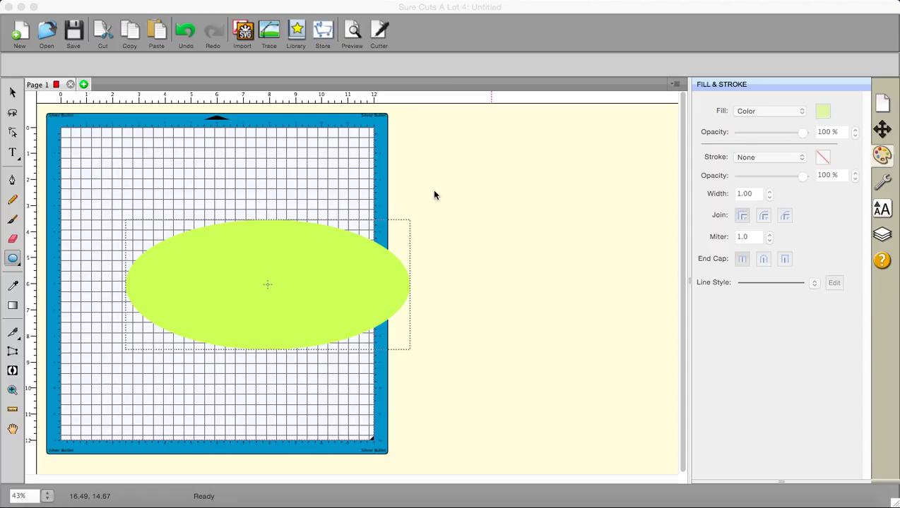
pyautogui.moveTo(315, 288)
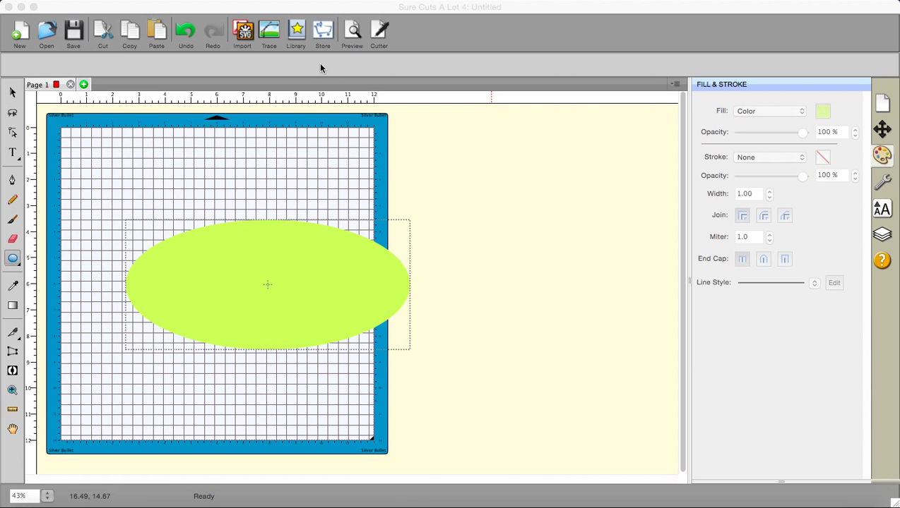
# Add a black swirl from the Swirls library to the mat above the green oval.
pyautogui.click(296, 31)
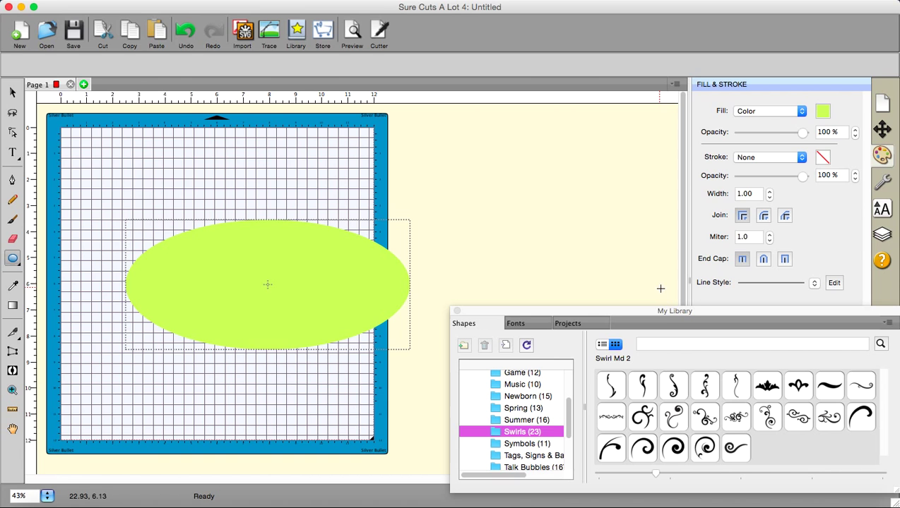
pyautogui.click(683, 395)
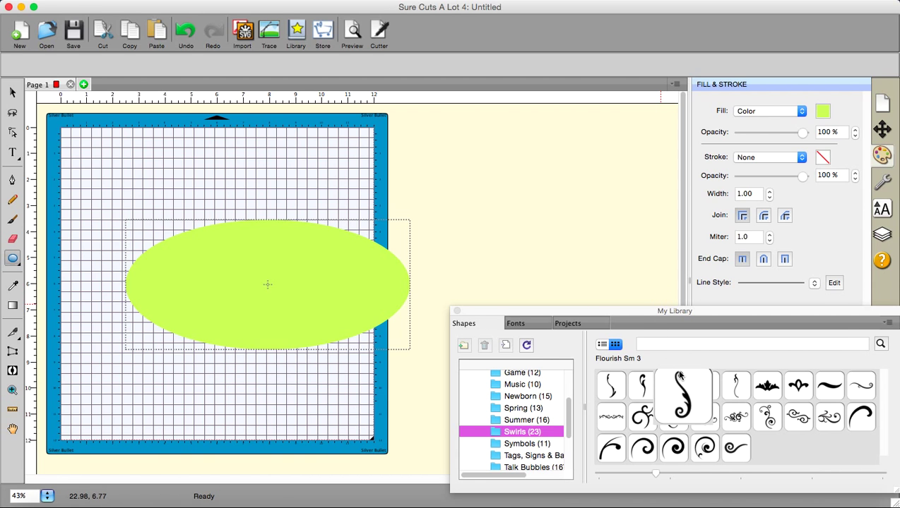
pyautogui.click(642, 417)
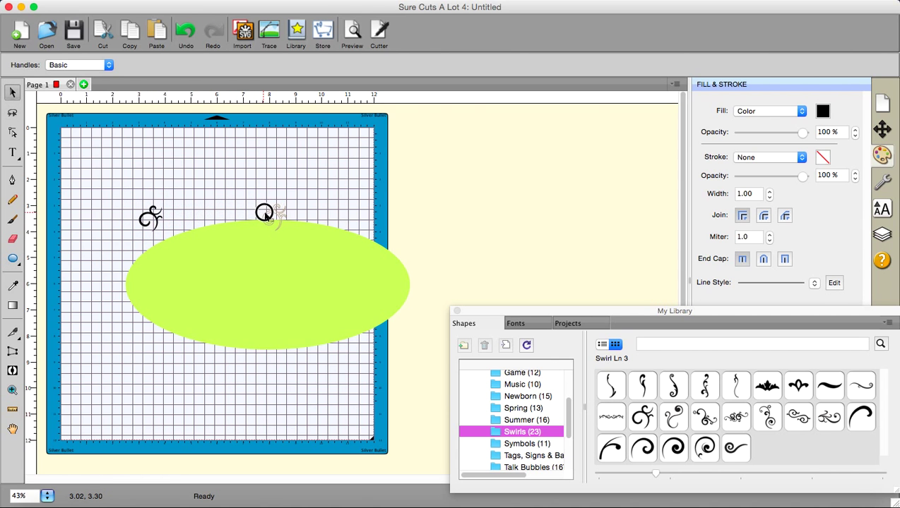
pyautogui.click(272, 217)
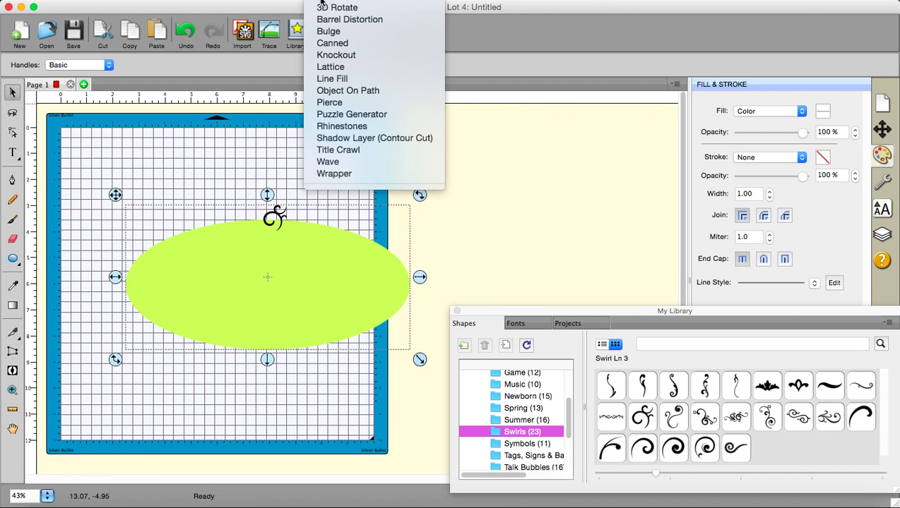
pyautogui.moveTo(348, 90)
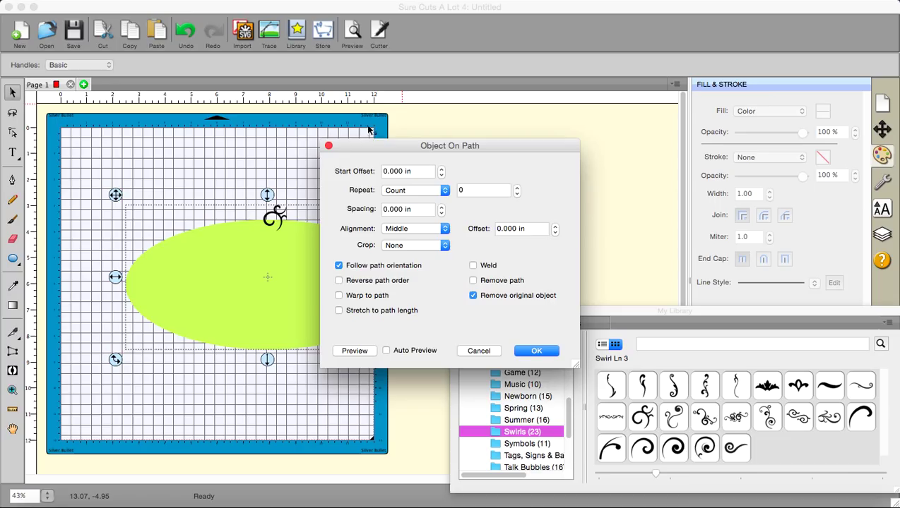
pyautogui.moveTo(394, 177)
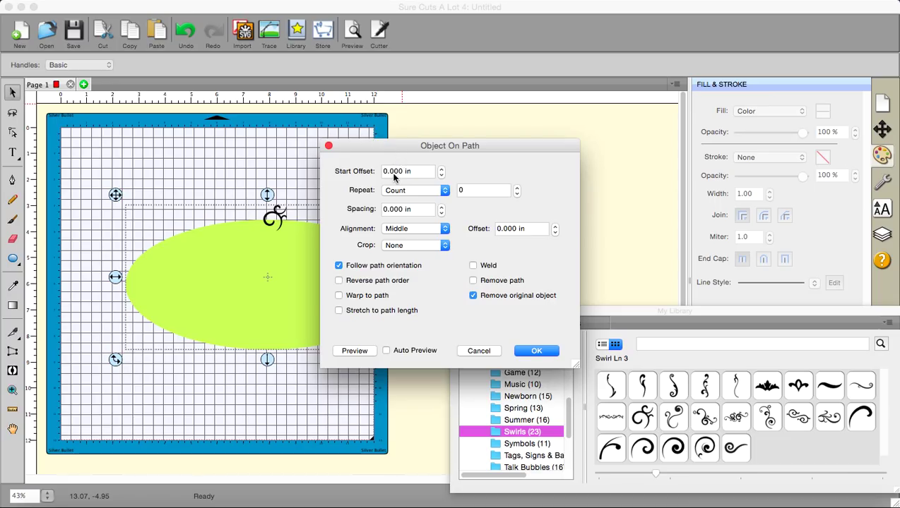
pyautogui.moveTo(447, 182)
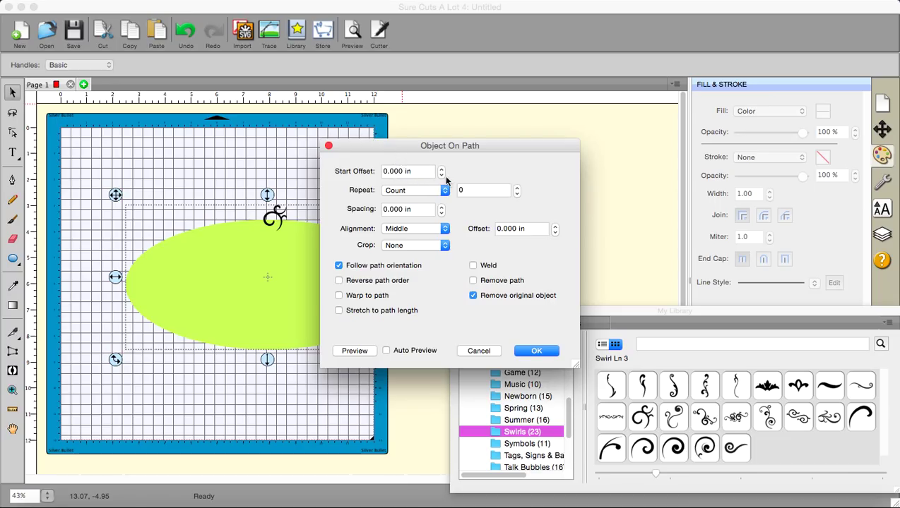
pyautogui.click(441, 168)
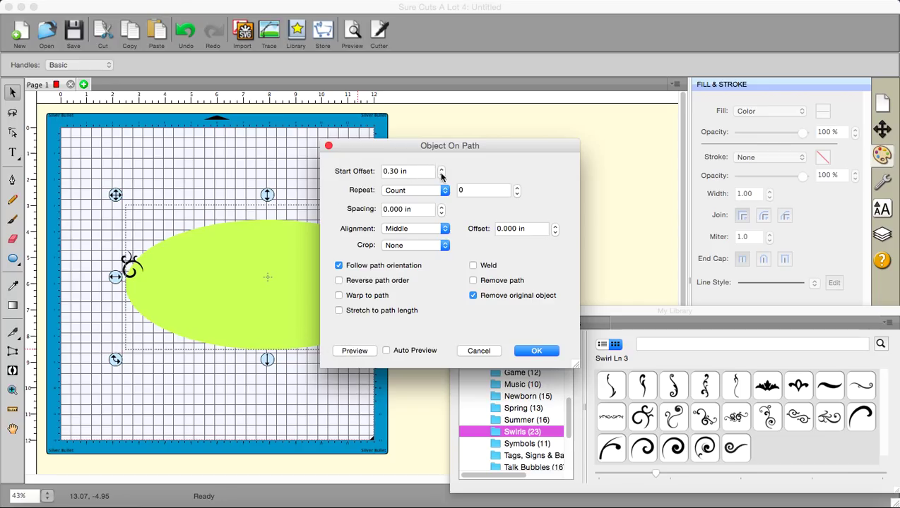
pyautogui.click(441, 175)
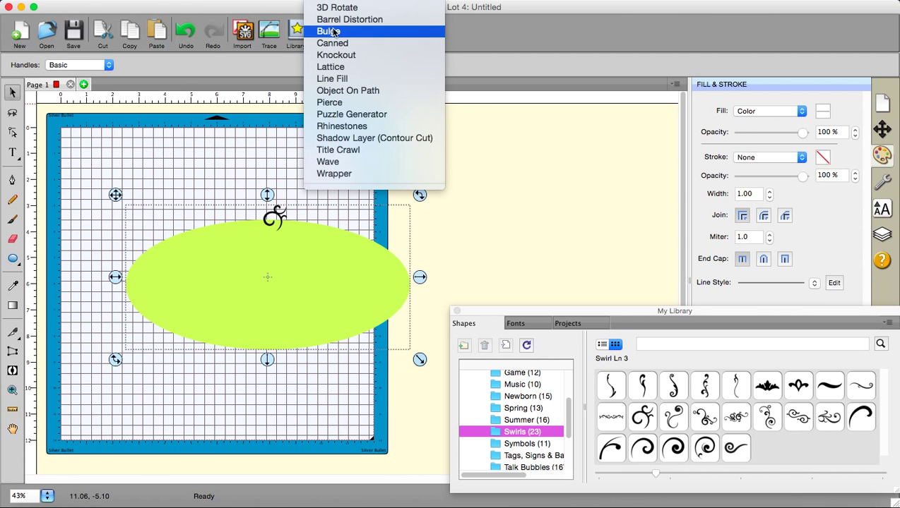
pyautogui.moveTo(347, 91)
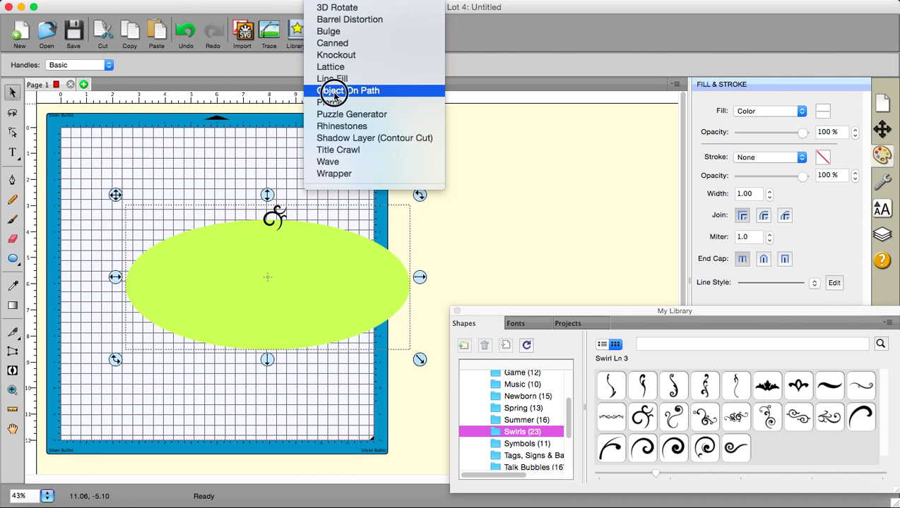
# In Object On Path, set Repeat Count to 11 with Stretch to path length ticked.
pyautogui.click(348, 90)
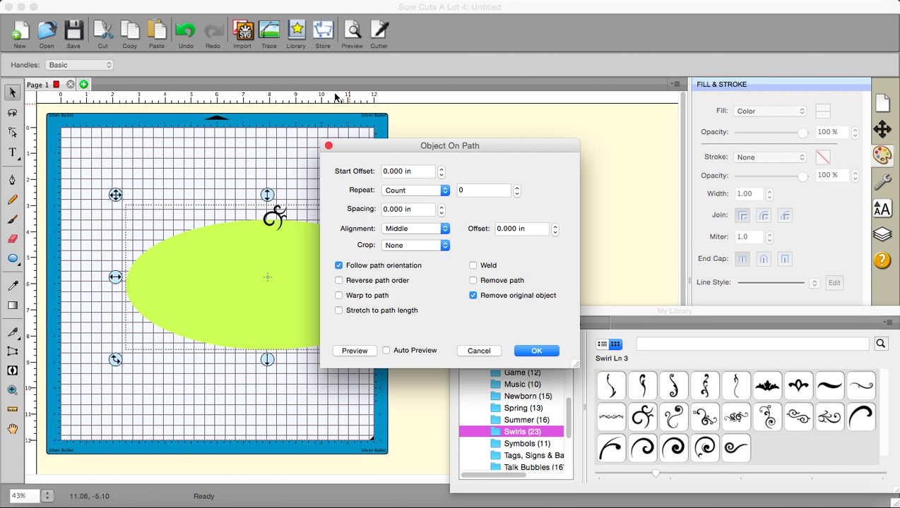
pyautogui.moveTo(363, 198)
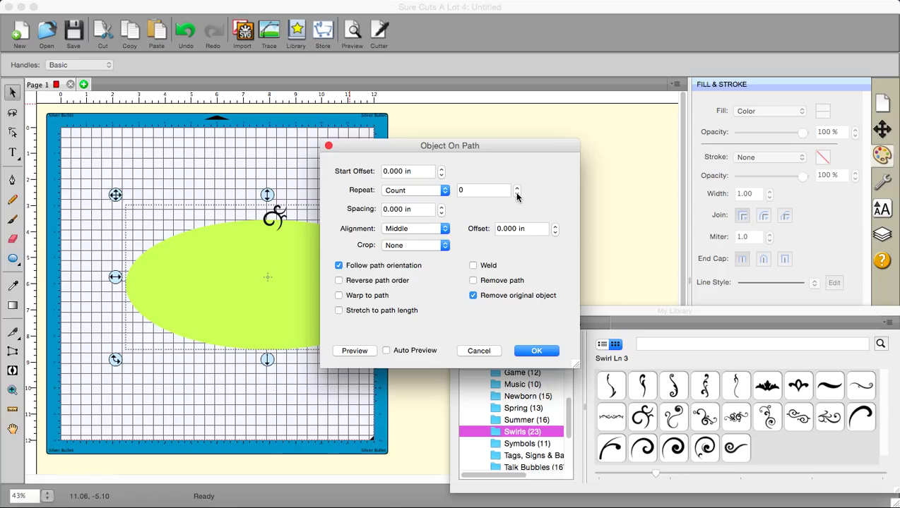
pyautogui.click(517, 187)
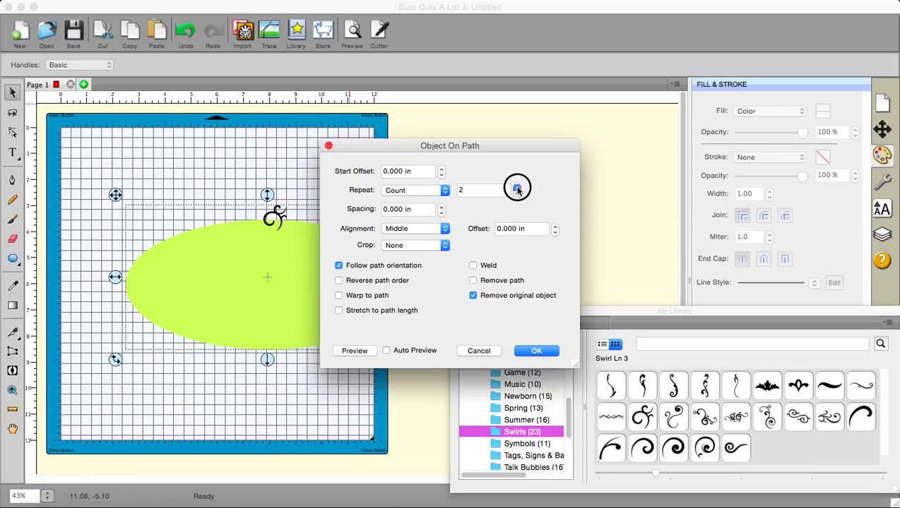
pyautogui.click(517, 186)
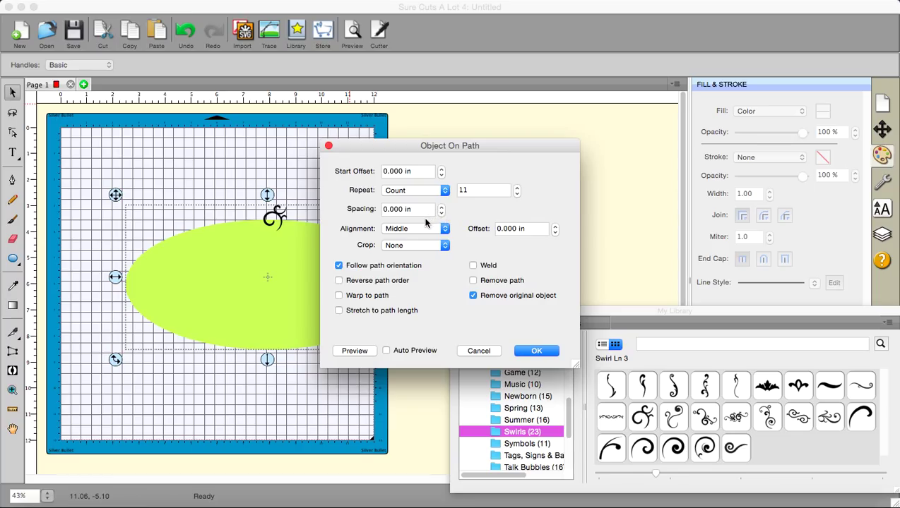
pyautogui.moveTo(412, 239)
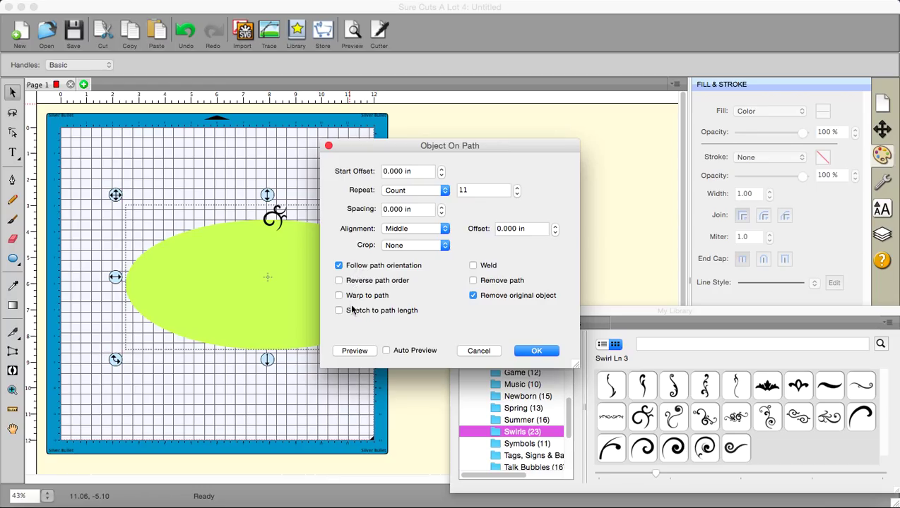
pyautogui.click(339, 311)
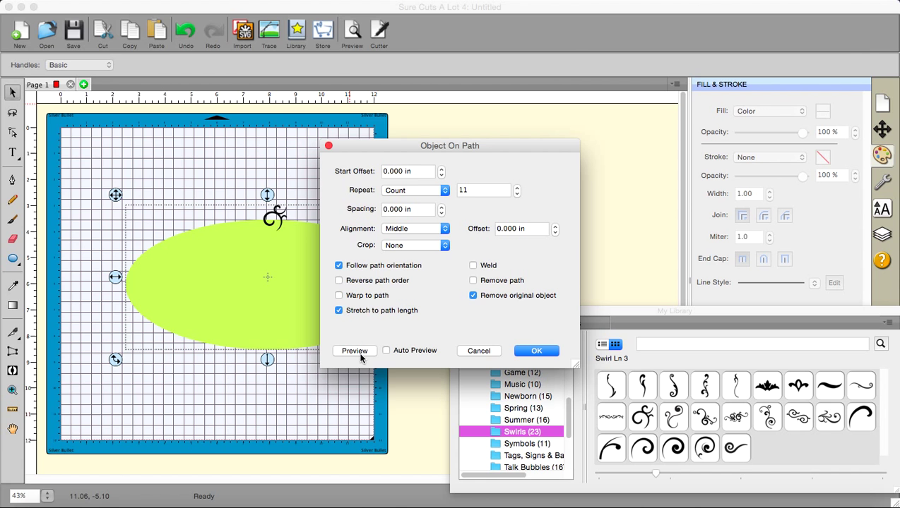
# Move the dialog aside, preview the eleven stretched swirls around the oval, then reset.
pyautogui.moveTo(450, 146); pyautogui.dragTo(558, 130)
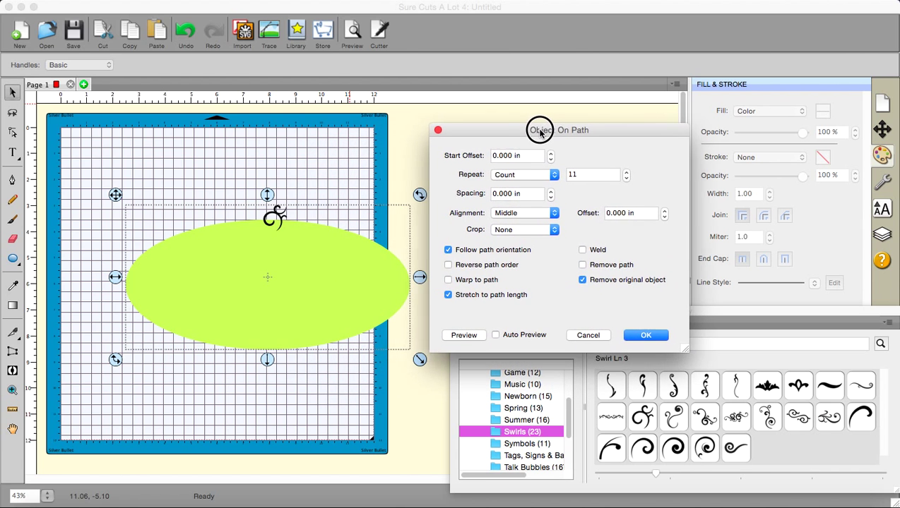
pyautogui.moveTo(558, 130); pyautogui.dragTo(565, 129)
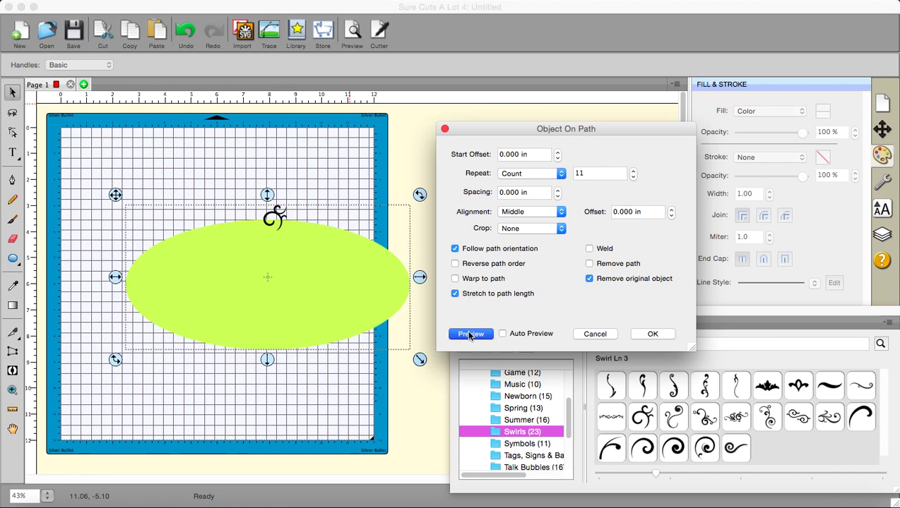
pyautogui.click(470, 334)
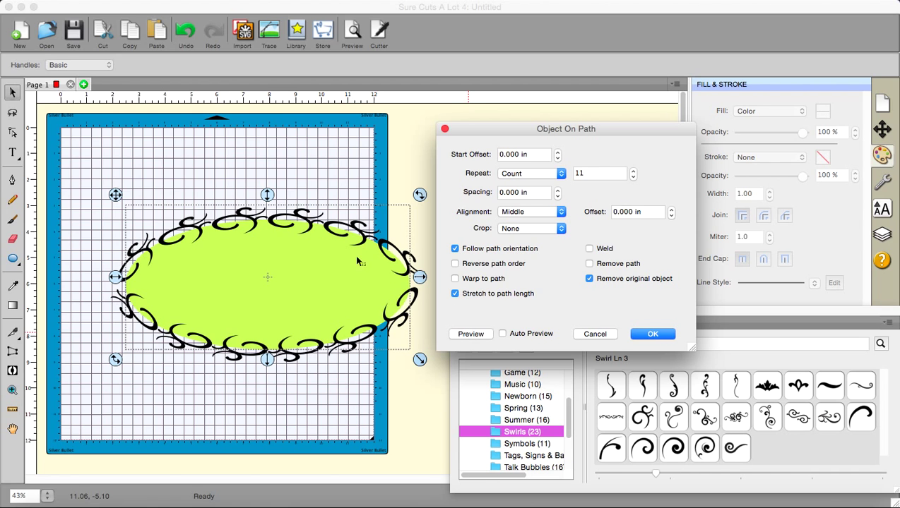
pyautogui.moveTo(161, 295)
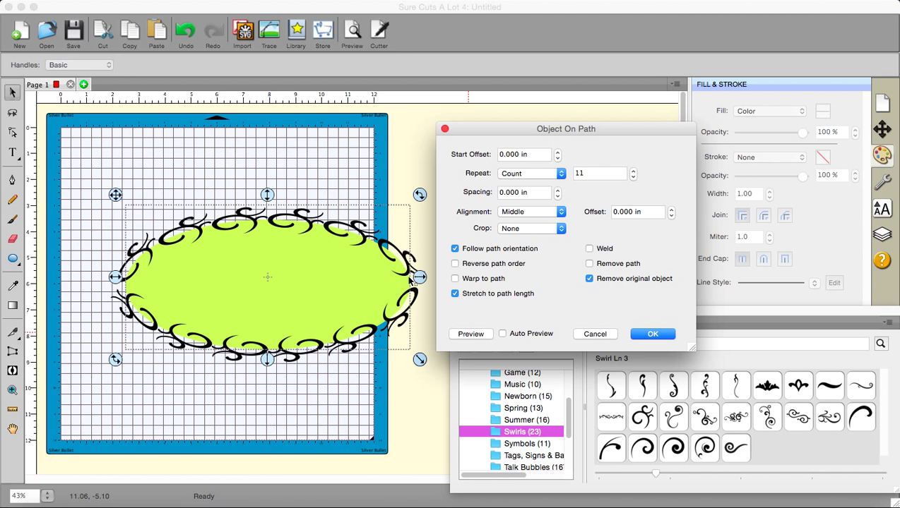
pyautogui.click(651, 334)
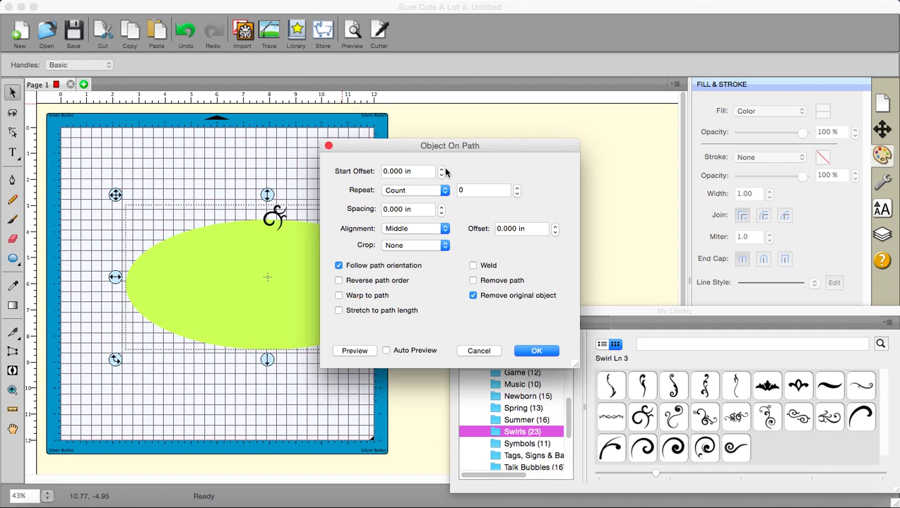
# Preview unstretched swirls set to Fill path length around the whole oval, dialog moved aside.
pyautogui.click(416, 190)
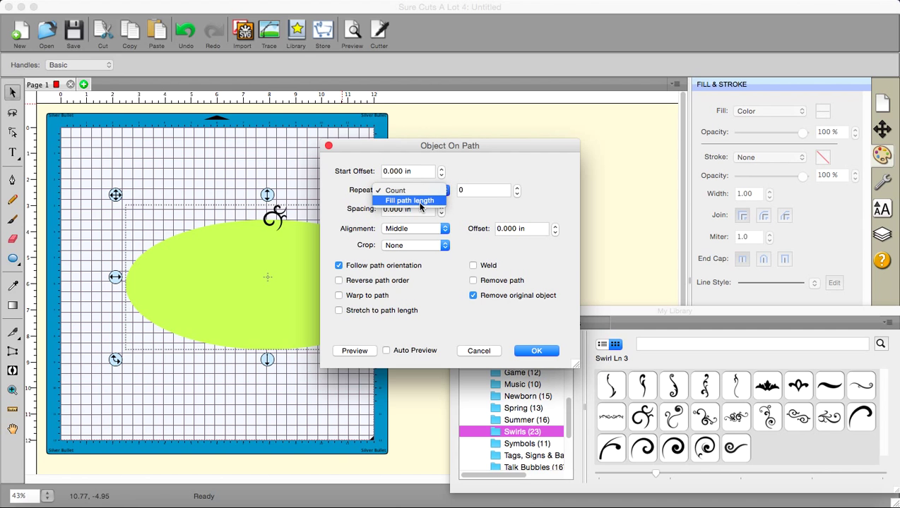
pyautogui.click(409, 201)
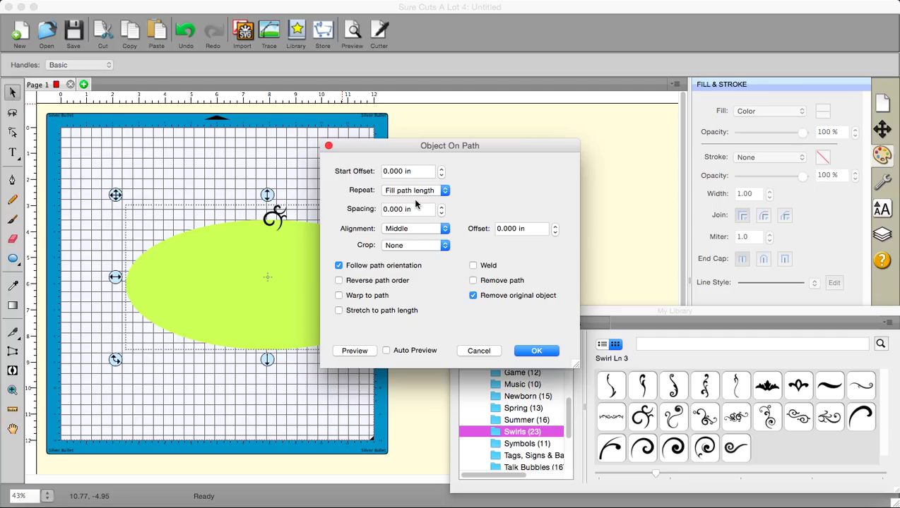
pyautogui.moveTo(423, 206)
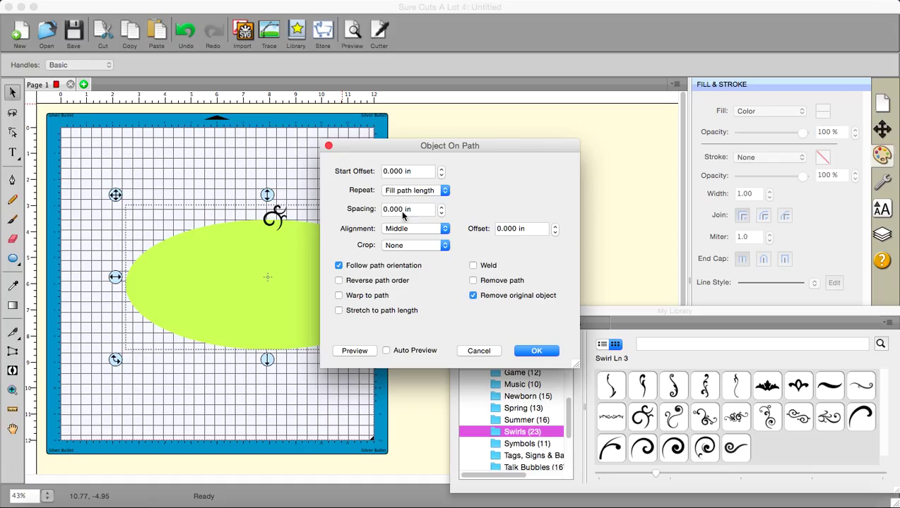
pyautogui.moveTo(355, 351)
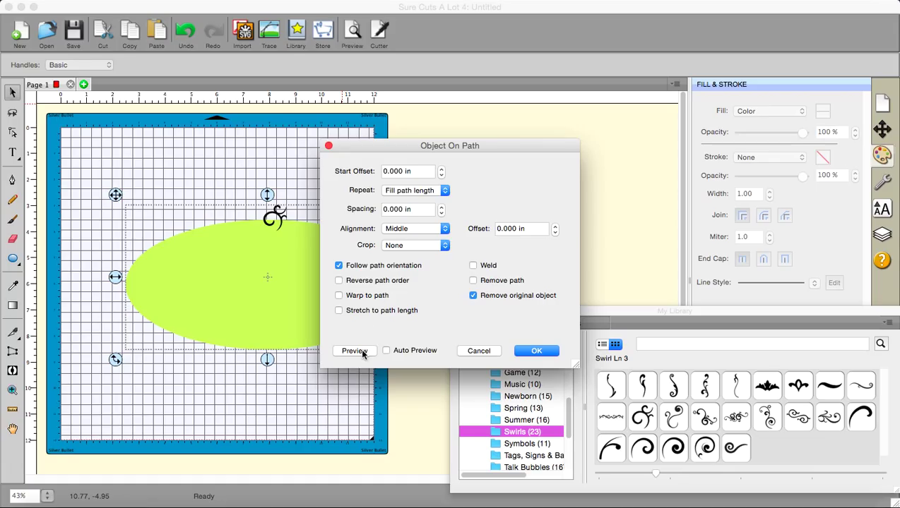
pyautogui.click(355, 351)
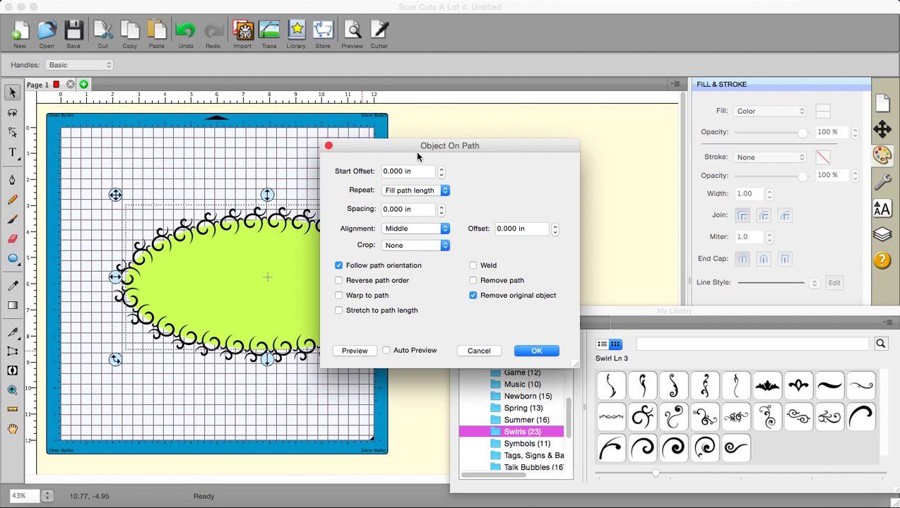
pyautogui.moveTo(449, 146); pyautogui.dragTo(582, 130)
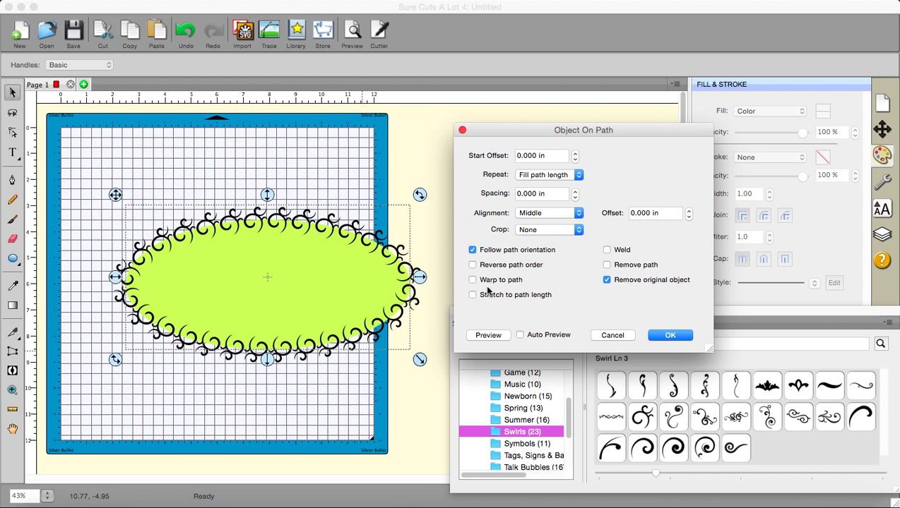
pyautogui.moveTo(657, 289)
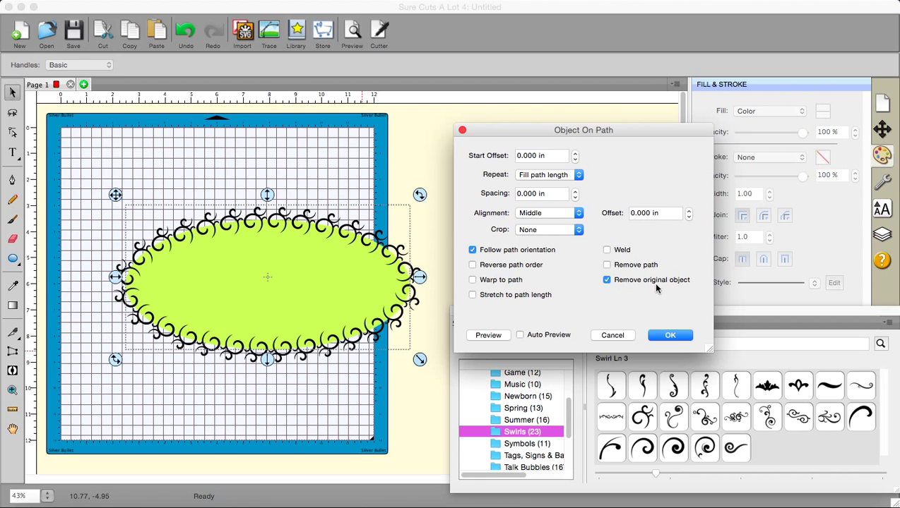
pyautogui.moveTo(614, 279)
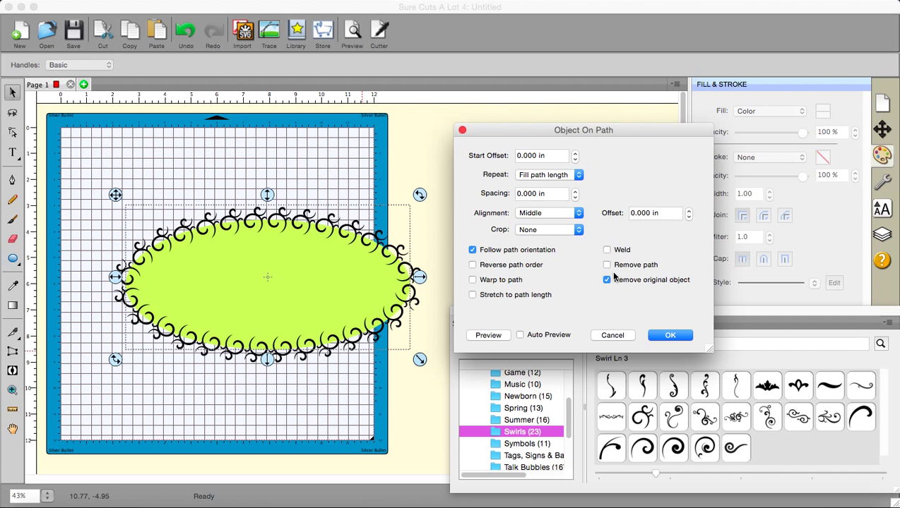